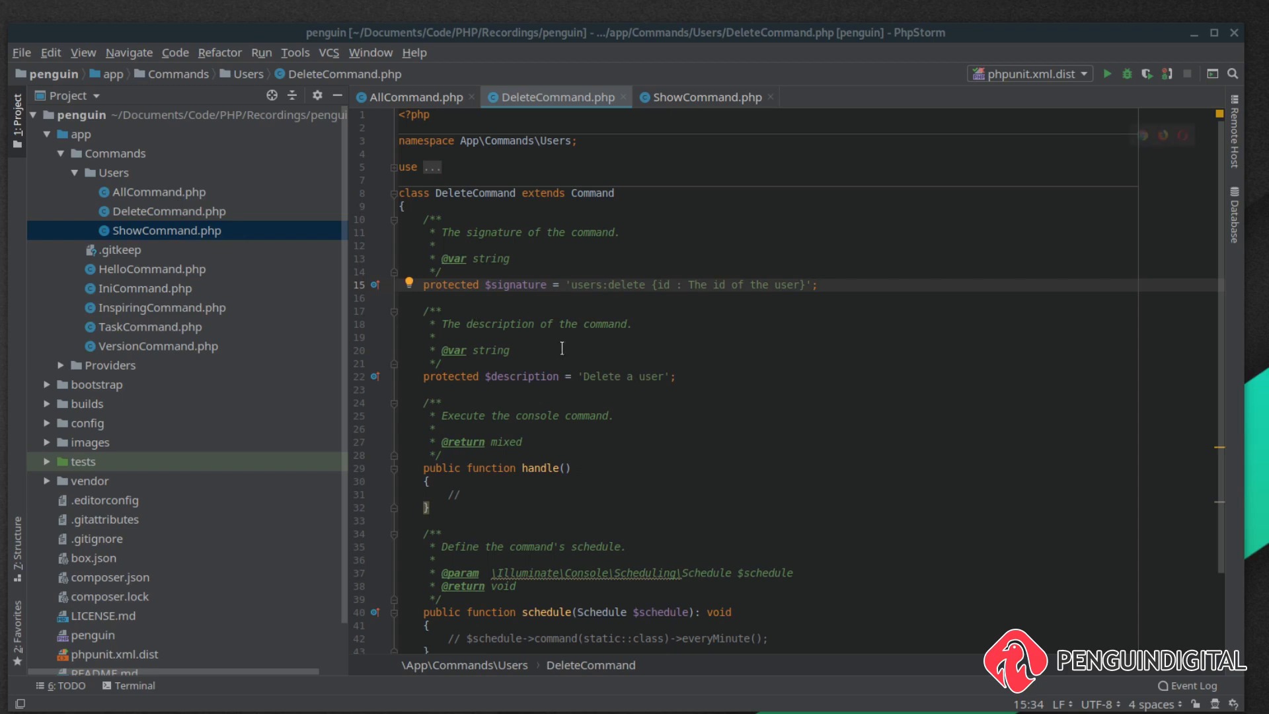
# Collapse the app folder and expand config to list app.php, commands.php, database.php and logo.php
pyautogui.click(62, 133)
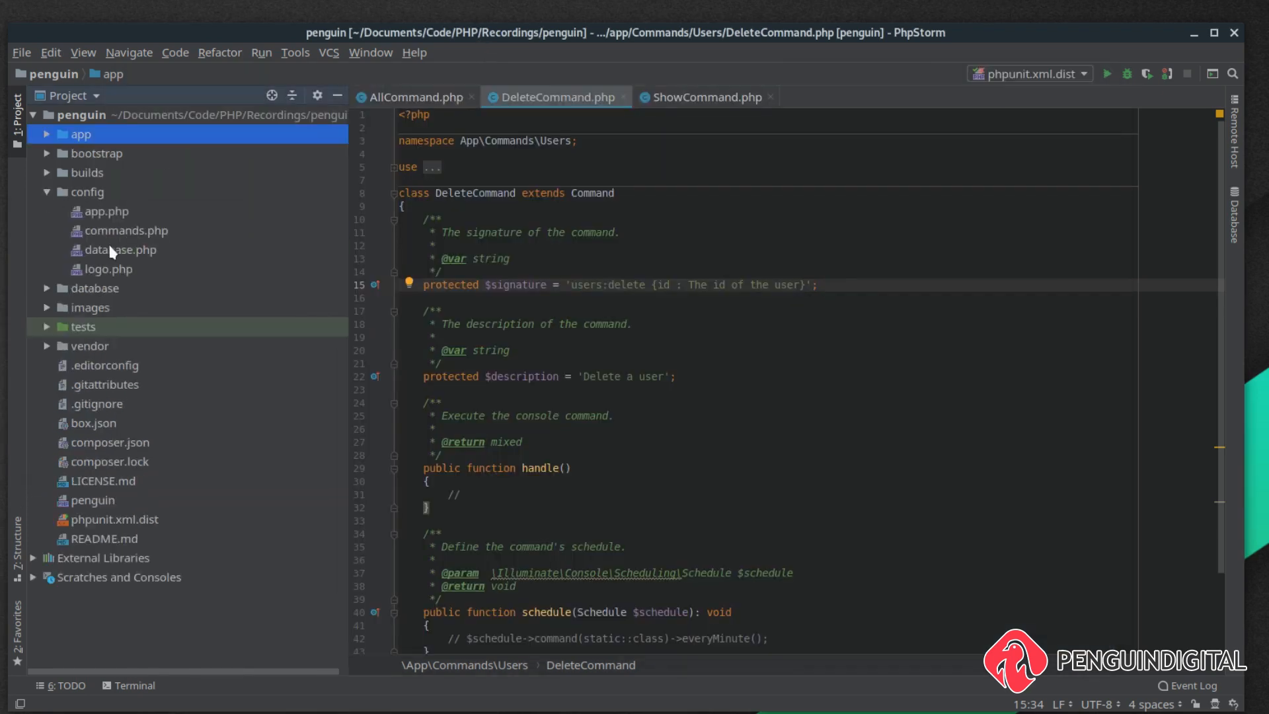
pyautogui.doubleClick(115, 249)
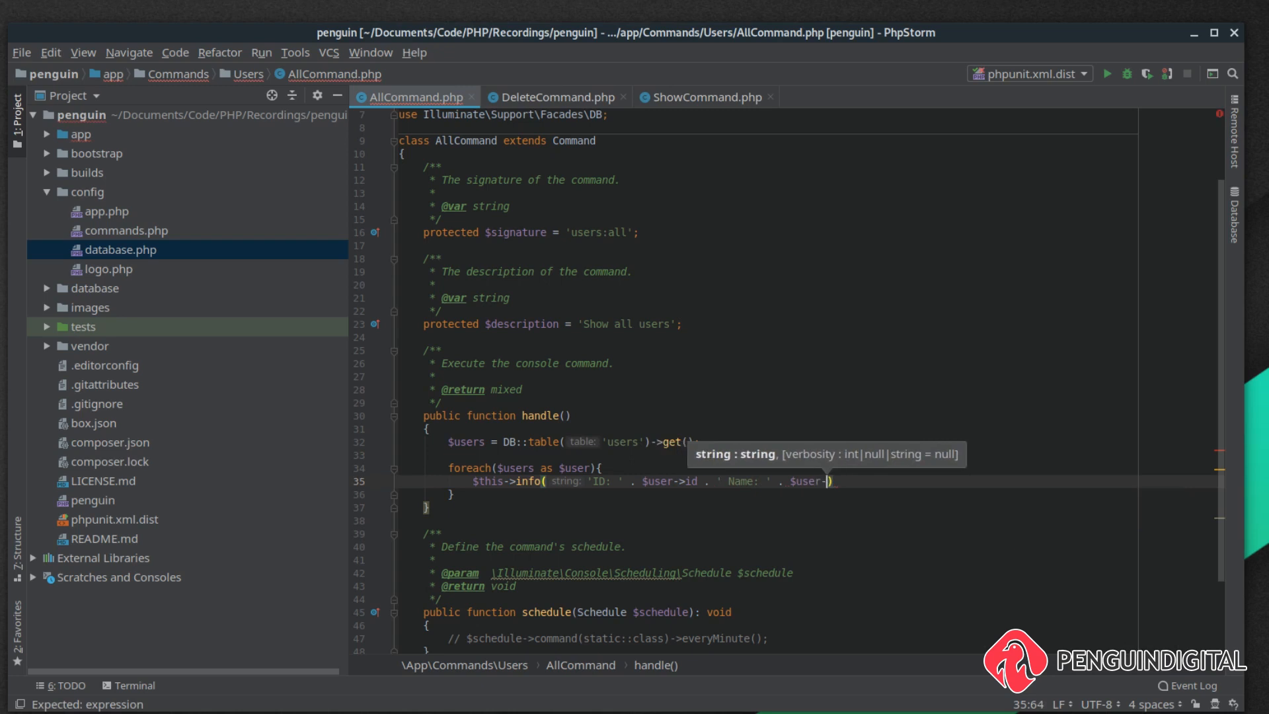
# Finish the foreach line printing each user's ID and name, then switch to ShowCommand.php
pyautogui.write('name);')
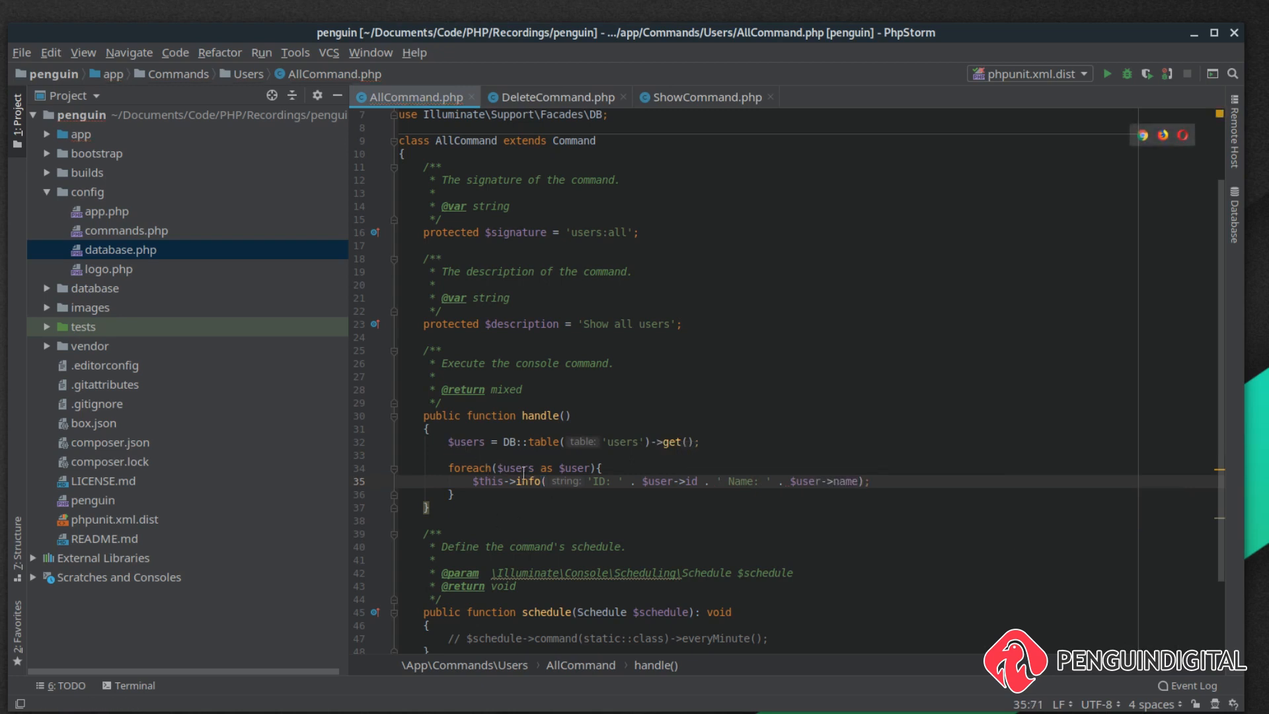
pyautogui.click(700, 96)
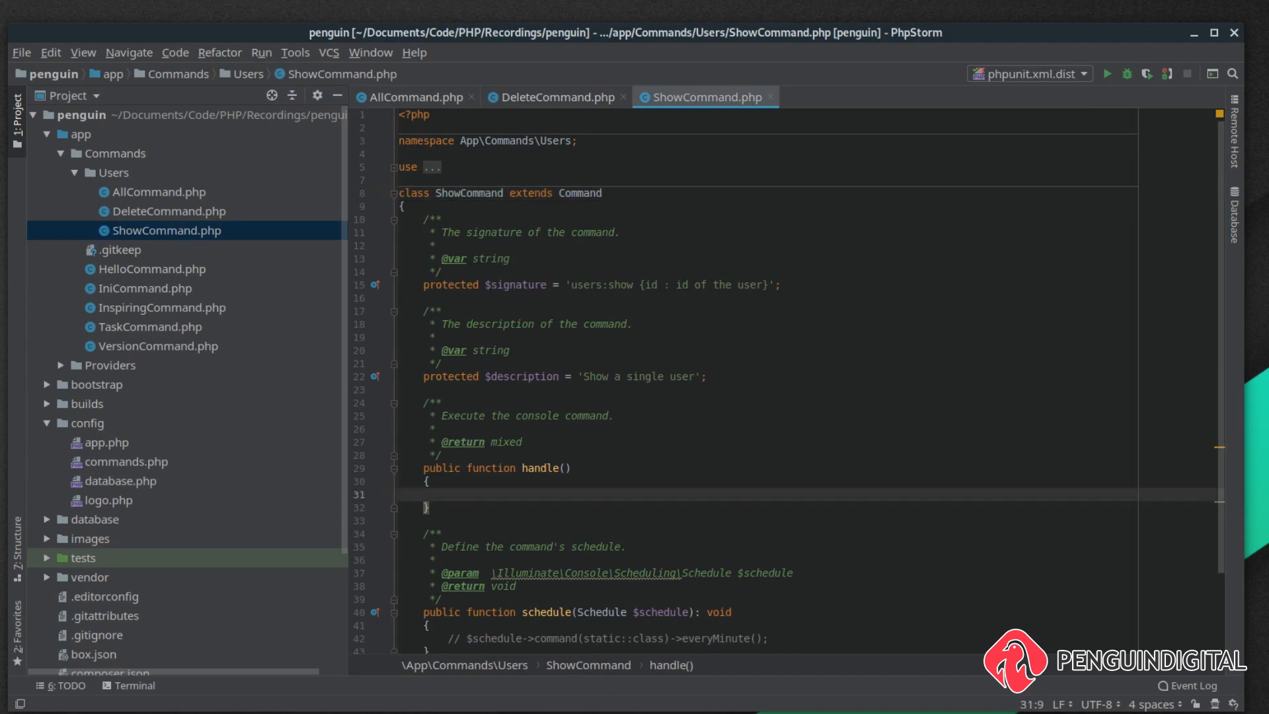
# Write ShowCommand's handle to find the user by the id argument and print its details or 'There is no user with this ID'
pyautogui.click(553, 97)
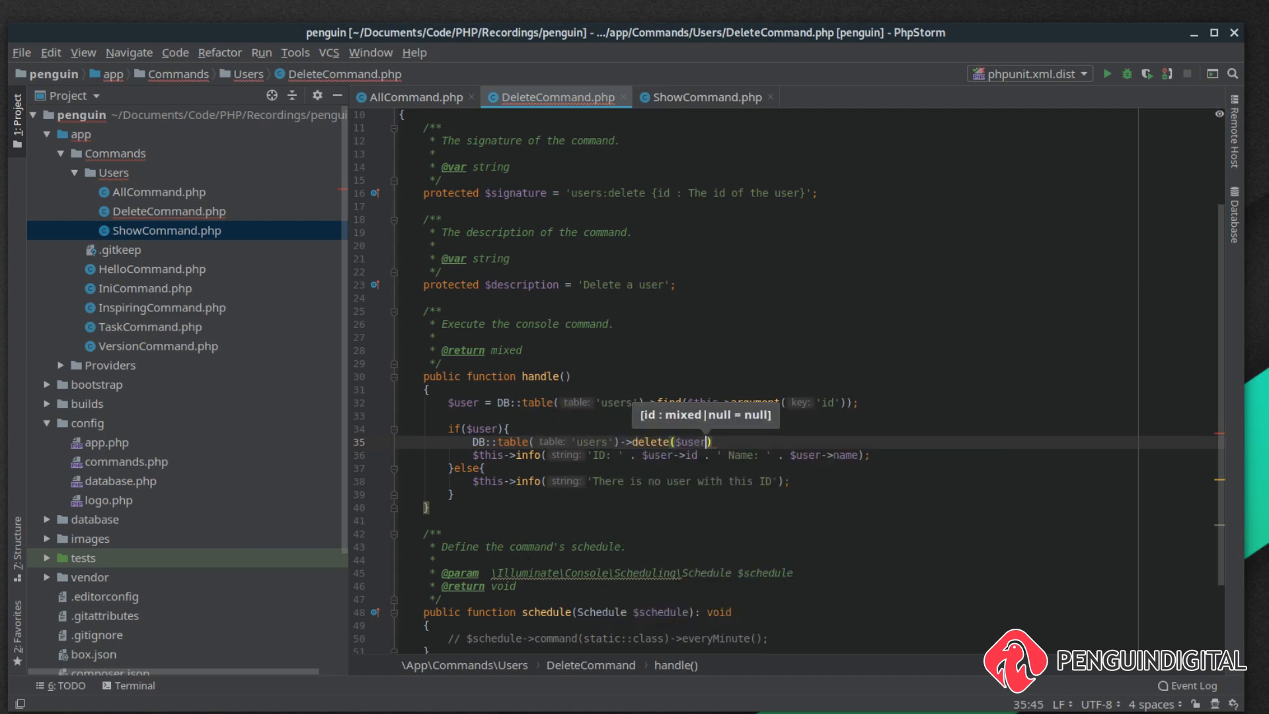